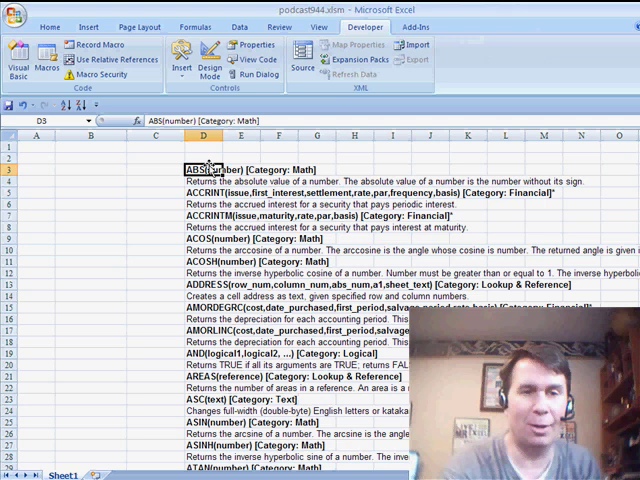
Open the Visual Basic editor and select the LookForBold macro in Module1.
scroll(down, 3)
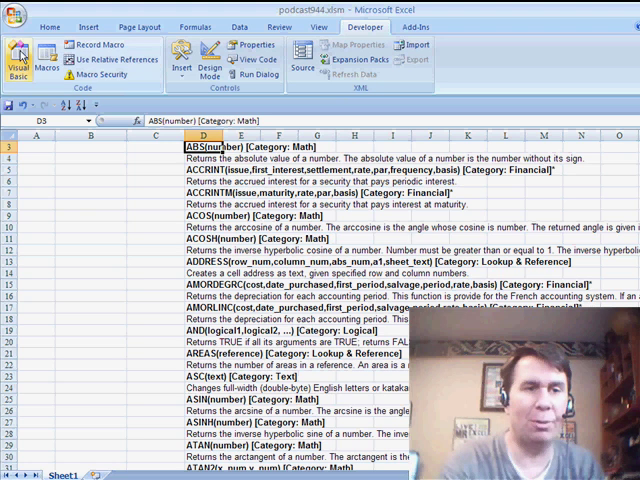
click(18, 55)
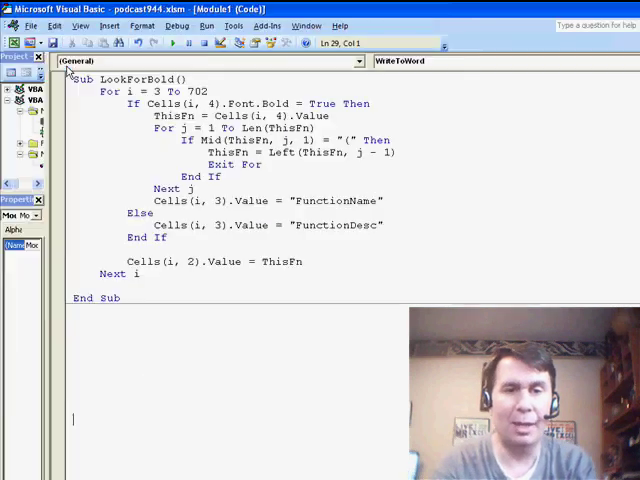
click(120, 78)
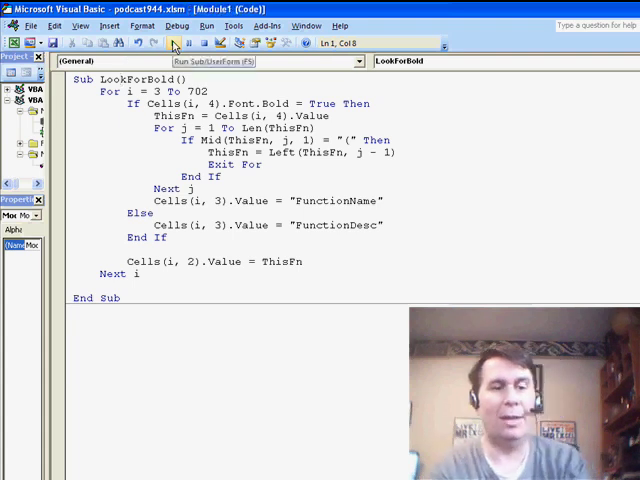
Run LookForBold and check the extracted function names in column B.
click(172, 42)
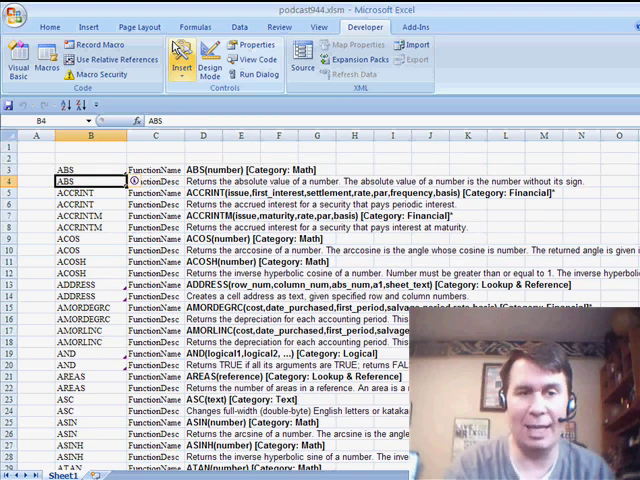
click(88, 168)
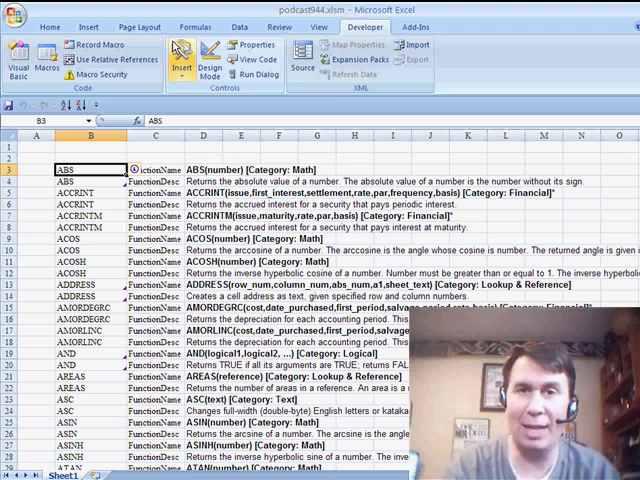
click(88, 157)
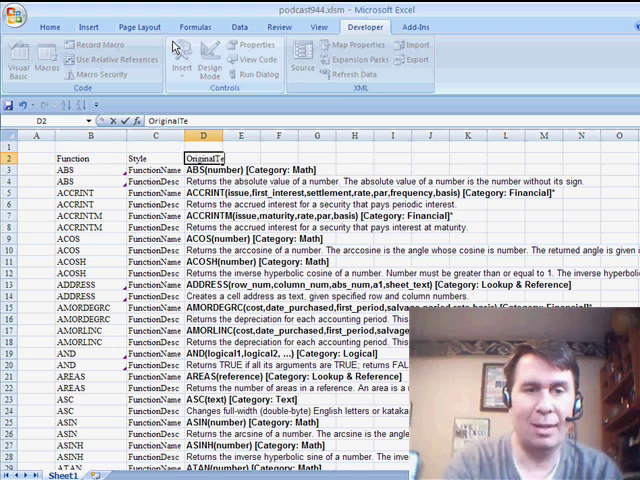
Finish the row 2 headings Function, Style and OriginalText.
click(78, 158)
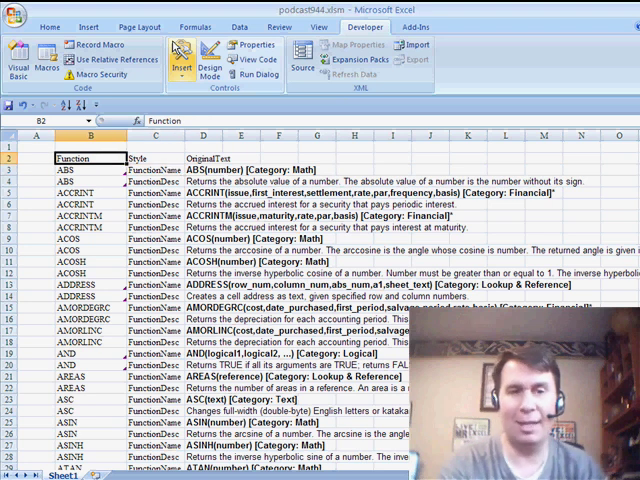
click(150, 158)
text(Seq)
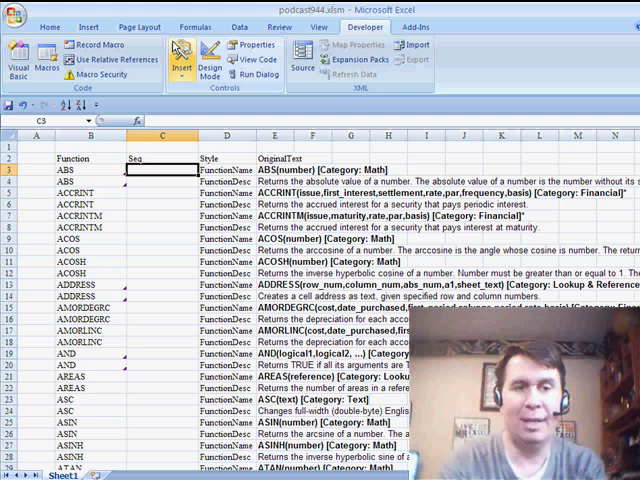
Fill the Seq column with sequence numbers 1, 2, 3 down the data rows.
drag(162, 169, 162, 183)
text(1)
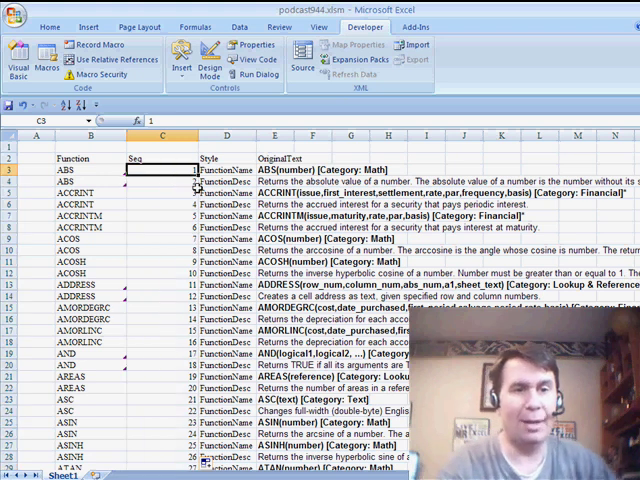
click(85, 170)
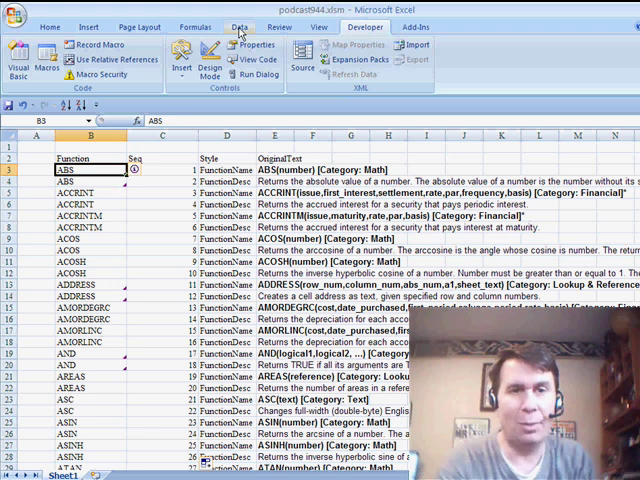
Show the Data tab's Sort & Filter tools, scroll the list and select the ABS entry.
click(239, 27)
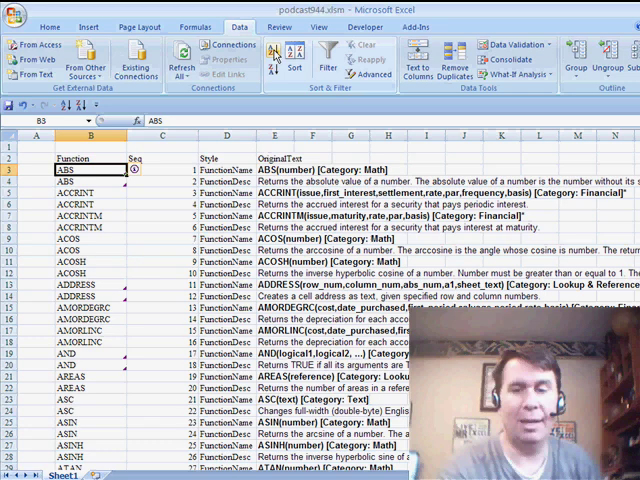
scroll(down, 3)
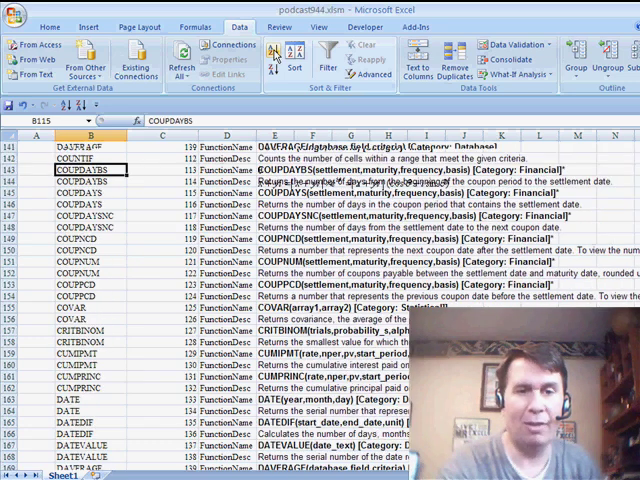
scroll(down, 3)
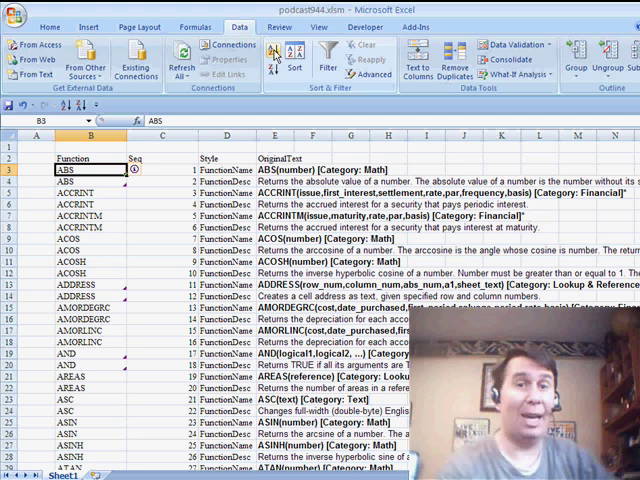
mouse_move(330, 135)
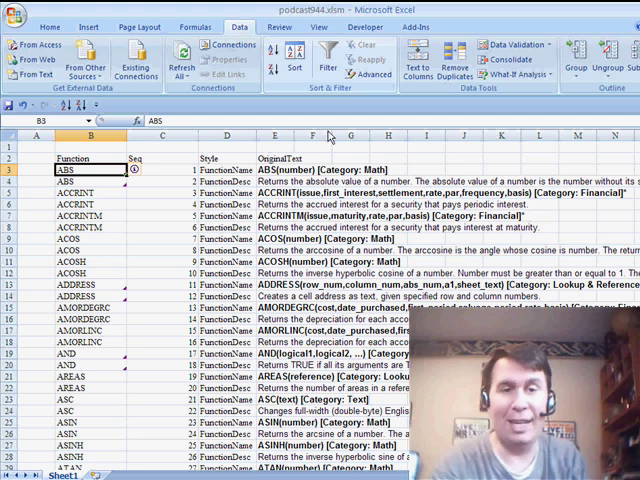
click(275, 169)
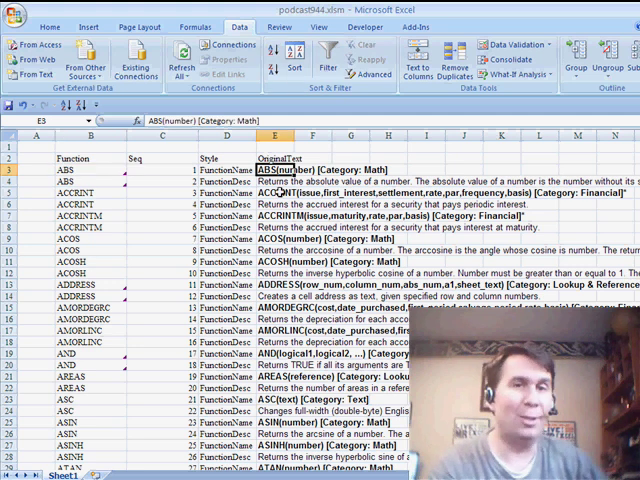